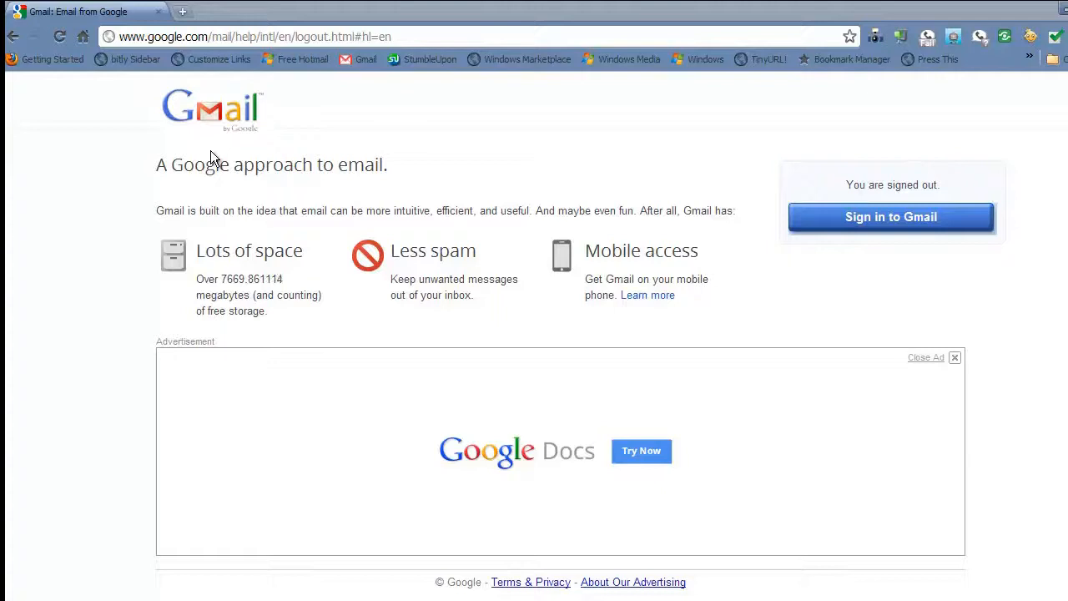
pyautogui.click(378, 36)
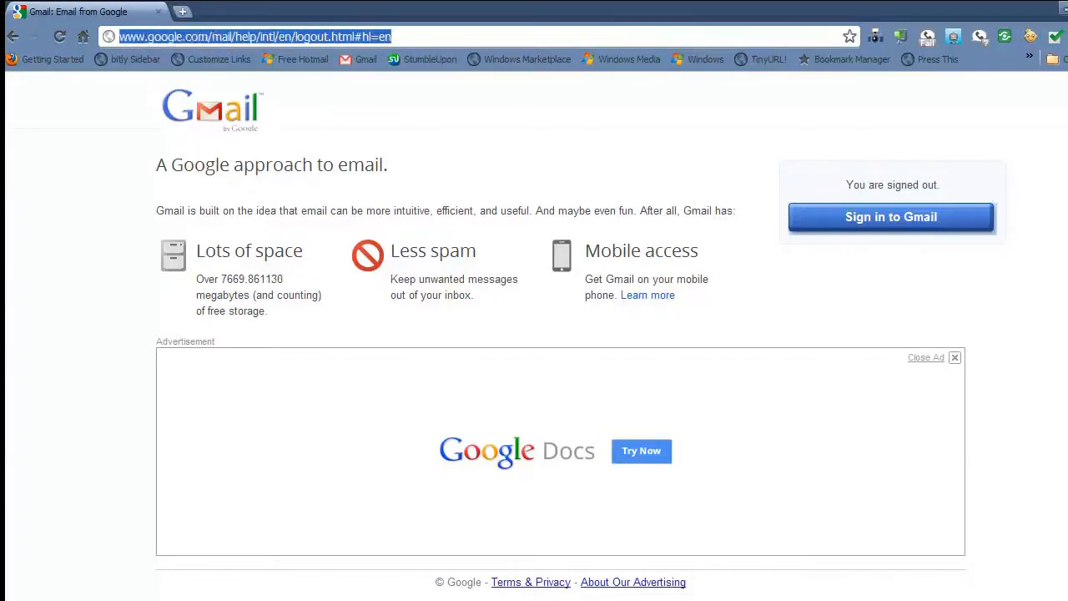
pyautogui.write('https://accounts.google.com/sesame')
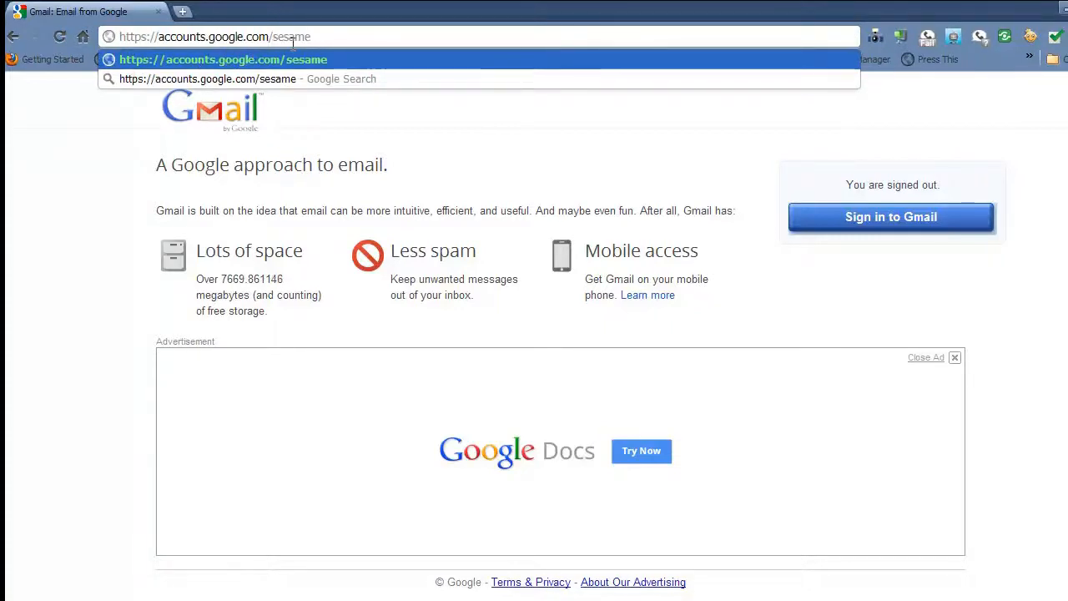
pyautogui.press('Enter')
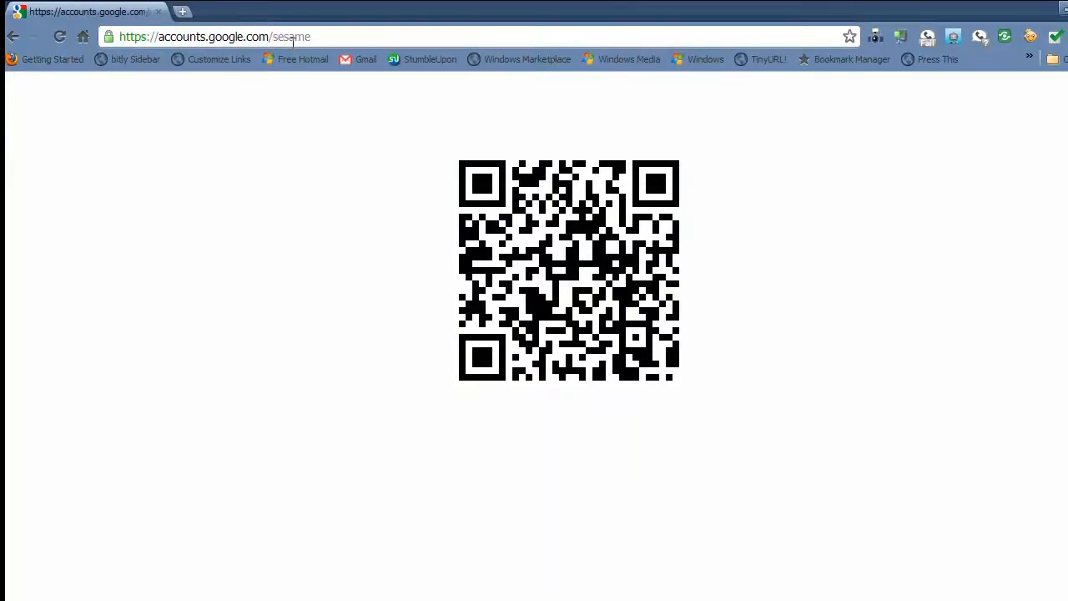
pyautogui.moveTo(755, 370)
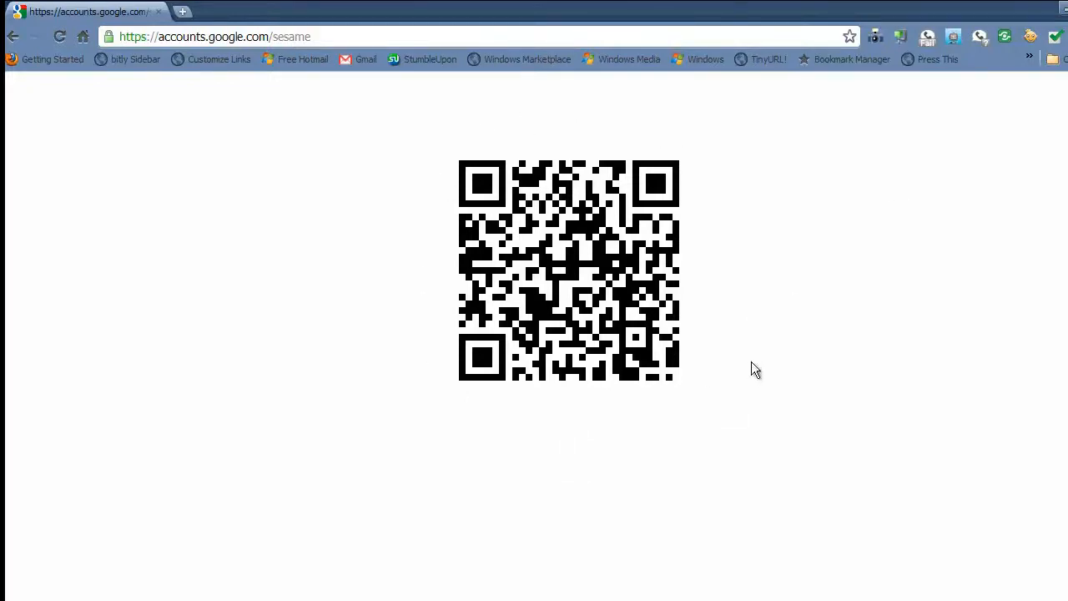